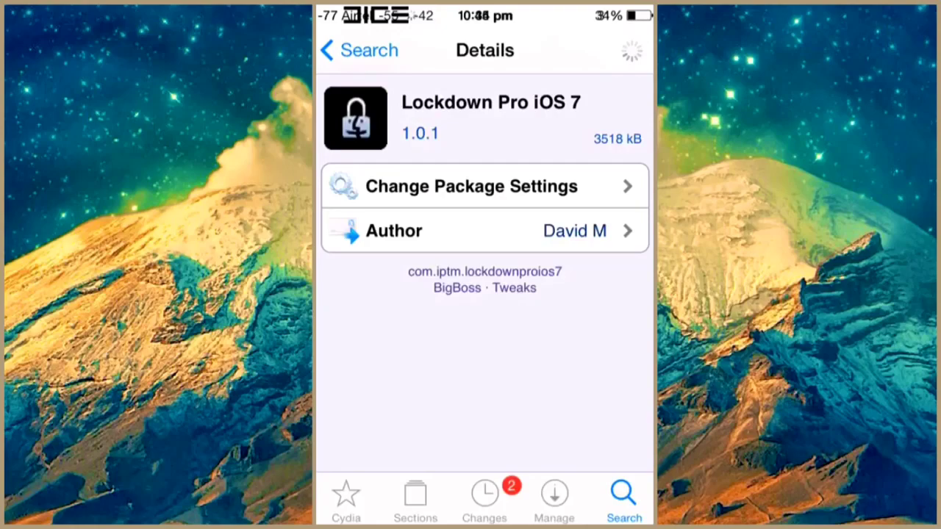
# Leave Cydia's Lockdown Pro iOS 7 details page and return to the home screen.
pyautogui.press('home')
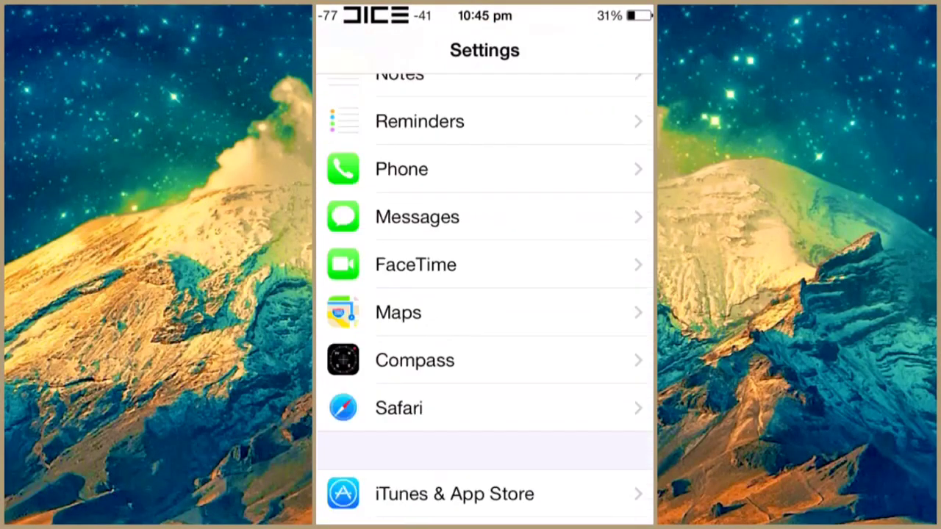
# Scroll down the Settings list to reach the Lockdown Pro entry.
pyautogui.scroll(-3)
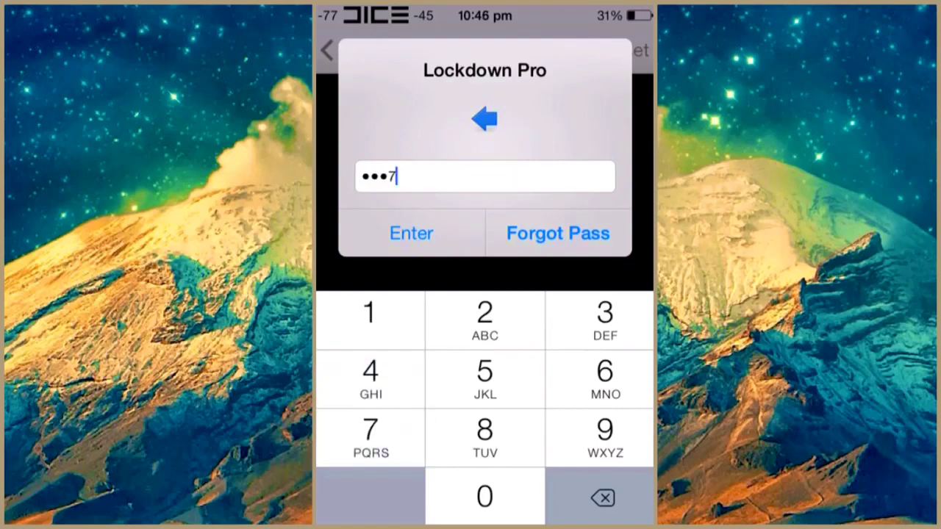
# Submit the Lockdown Pro passcode and scroll its Applications list to mark apps for locking.
pyautogui.click(411, 232)
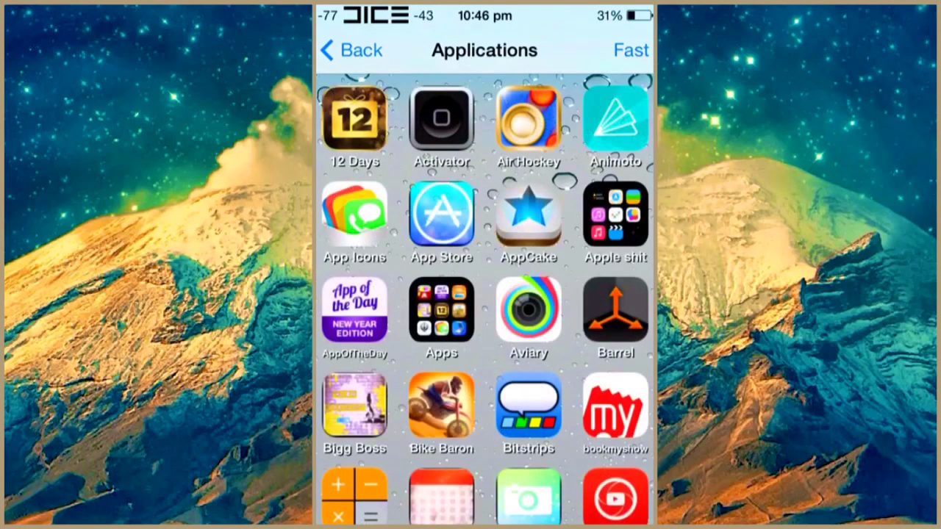
pyautogui.scroll(-3)
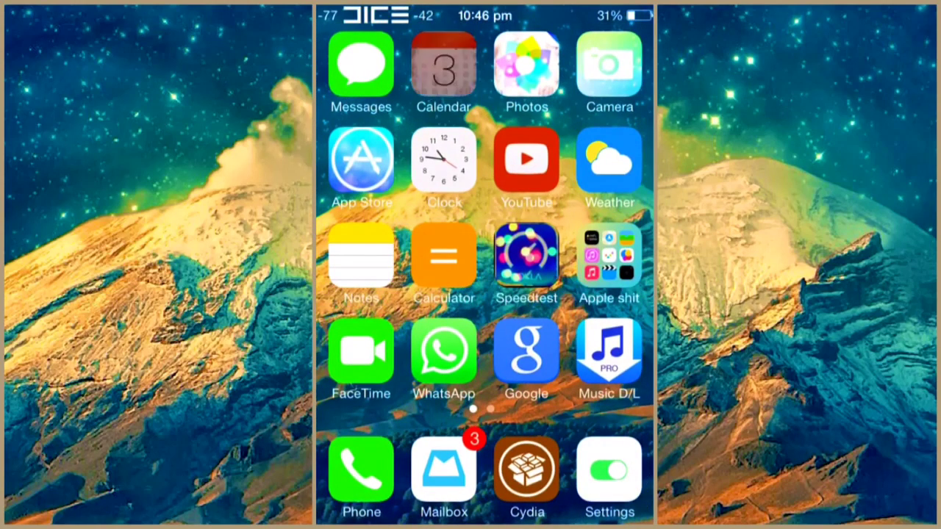
# Launch Calendar to confirm the password prompt appears, then cancel it.
pyautogui.click(444, 66)
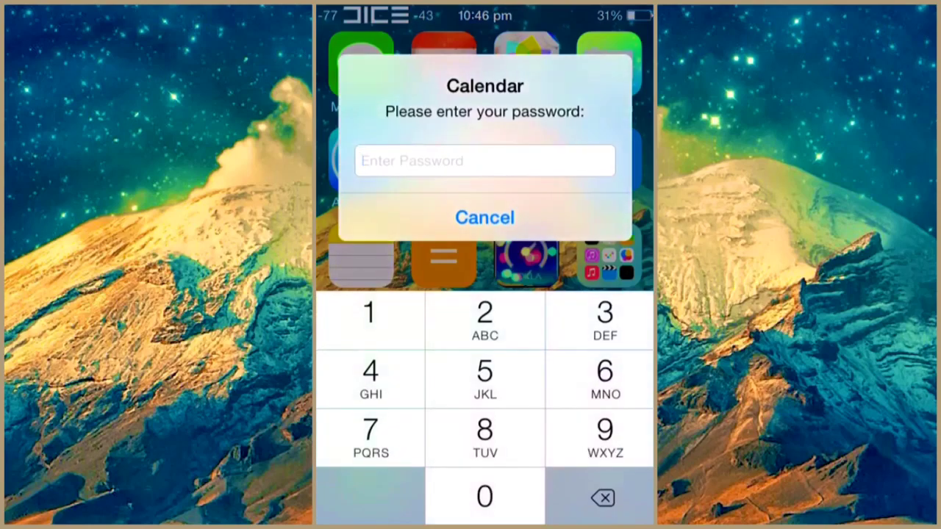
pyautogui.click(485, 218)
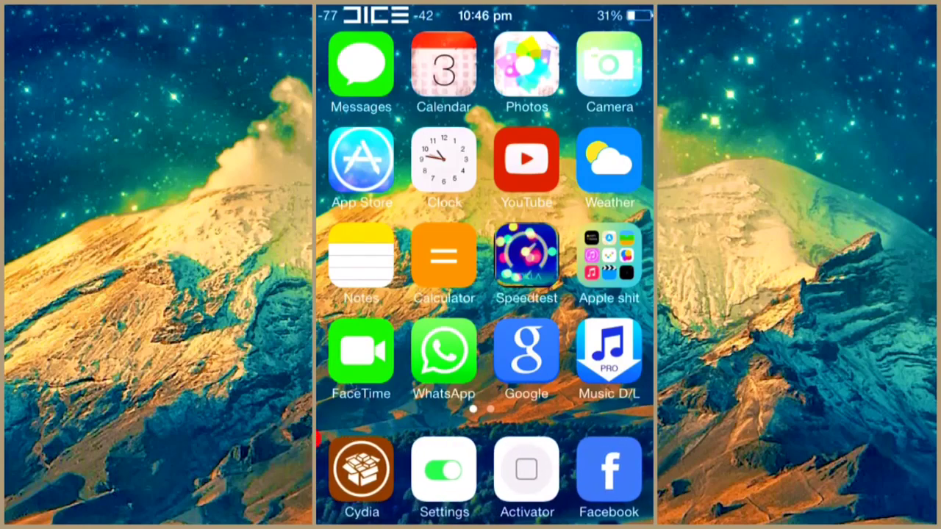
pyautogui.click(443, 470)
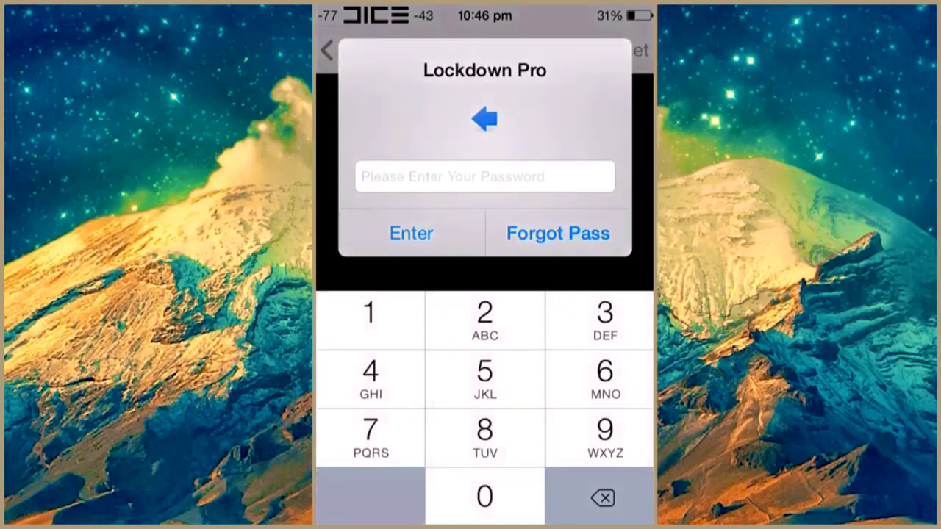
pyautogui.click(371, 429)
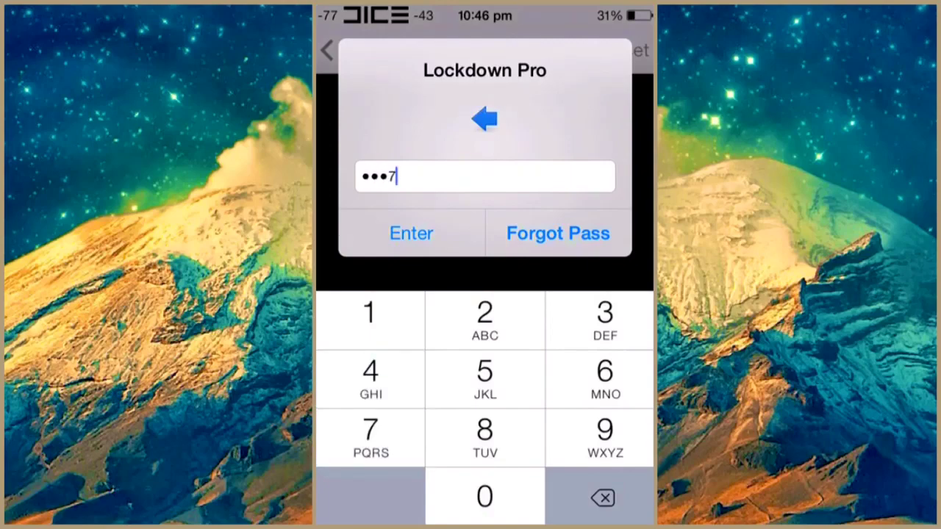
pyautogui.click(411, 233)
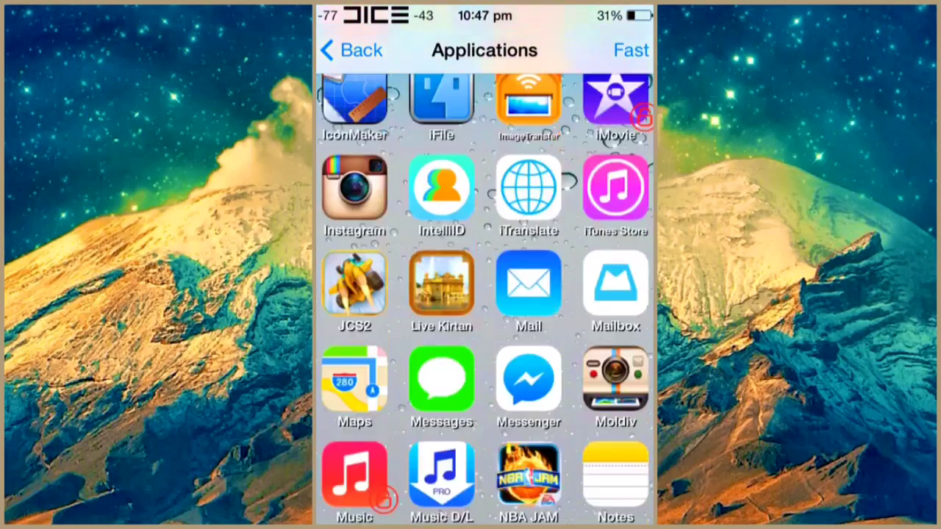
pyautogui.scroll(-3)
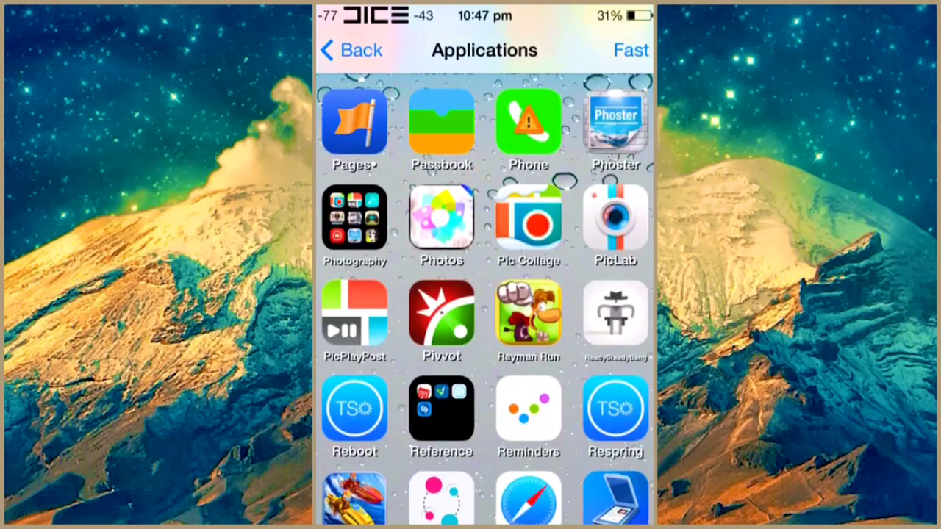
pyautogui.click(349, 50)
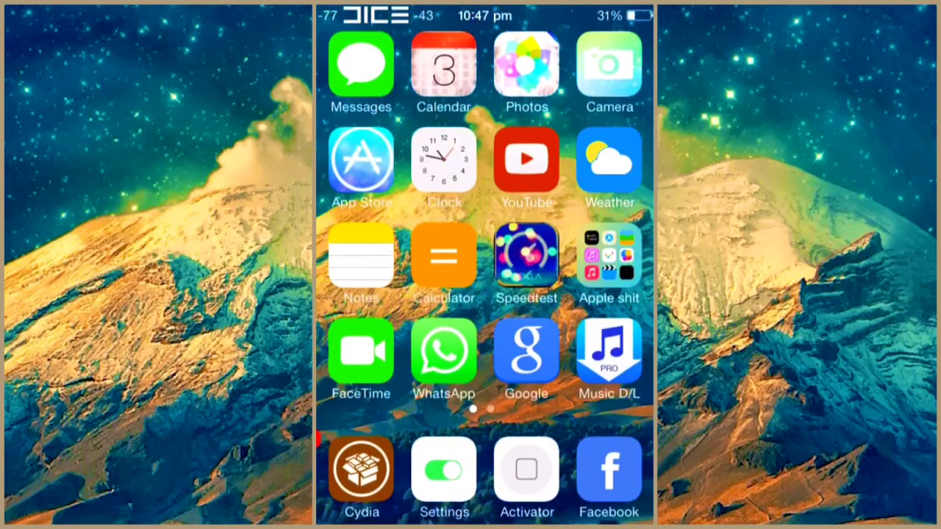